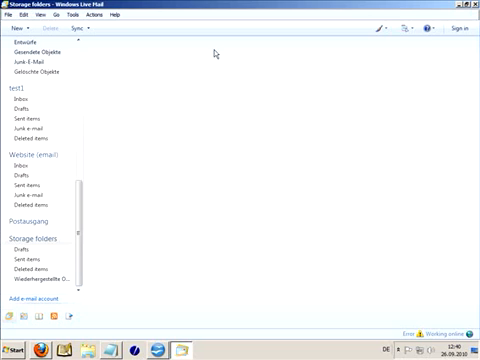
{"action": "mouse_move", "coordinate": [140, 140]}
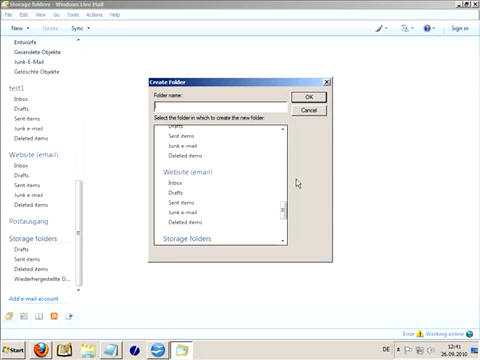
Step: Create a new storage folder named 'test1' under Storage folders
{"action": "type", "text": "test1"}
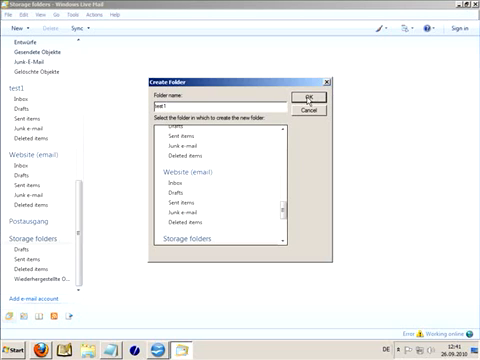
{"action": "left_click", "coordinate": [300, 96]}
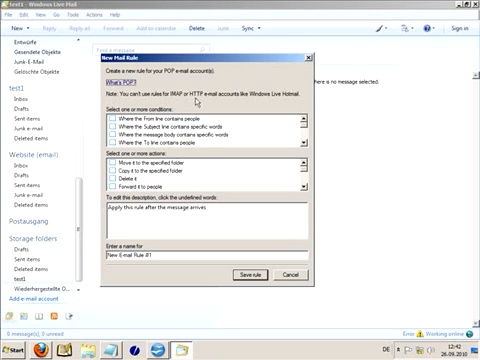
{"action": "mouse_move", "coordinate": [198, 100]}
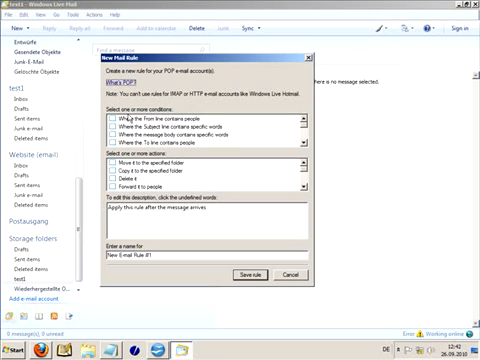
{"action": "mouse_move", "coordinate": [148, 120]}
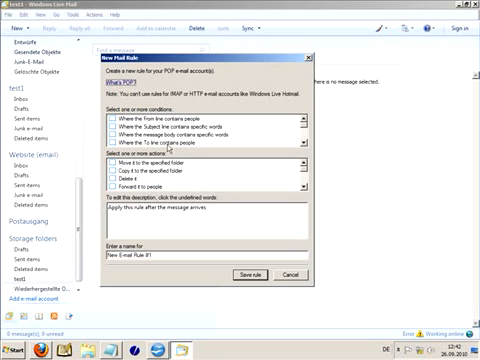
{"action": "mouse_move", "coordinate": [170, 148]}
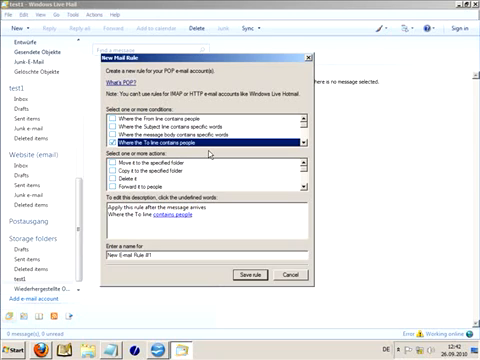
{"action": "mouse_move", "coordinate": [212, 152]}
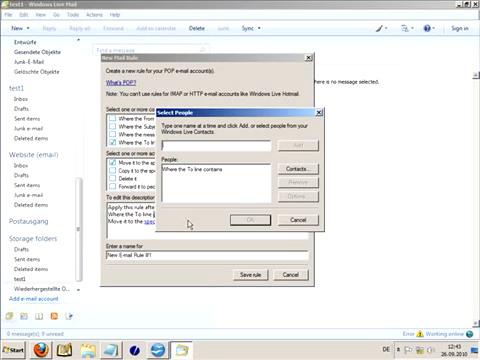
Step: Enter the recipient address into the rule's 'contains people' condition
{"action": "type", "text": "w"}
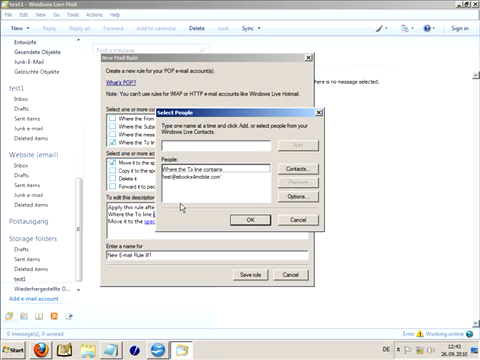
{"action": "mouse_move", "coordinate": [182, 204]}
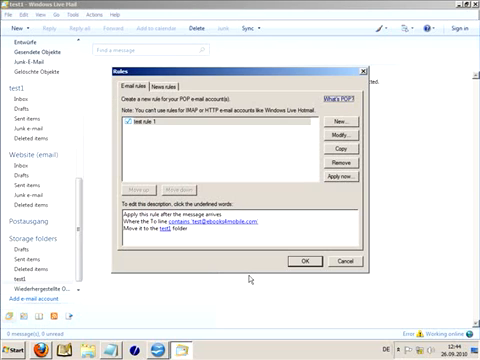
{"action": "mouse_move", "coordinate": [256, 170]}
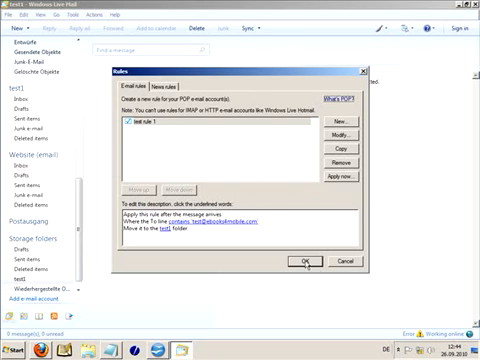
Step: Confirm the Rules dialog, saving the rule that moves mail into test1
{"action": "left_click", "coordinate": [304, 260]}
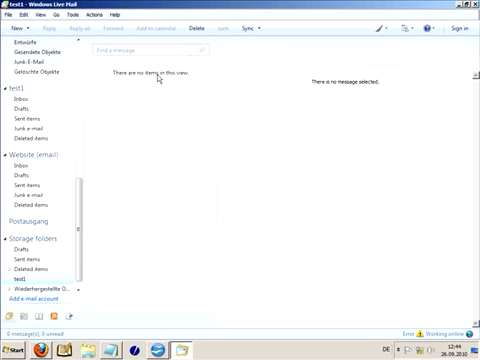
{"action": "mouse_move", "coordinate": [158, 116]}
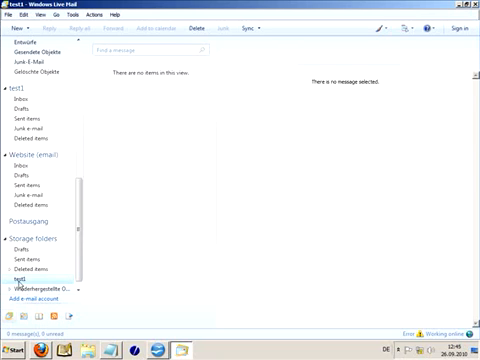
{"action": "mouse_move", "coordinate": [38, 284]}
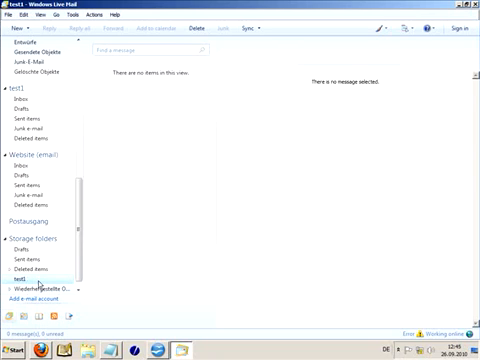
{"action": "mouse_move", "coordinate": [172, 168]}
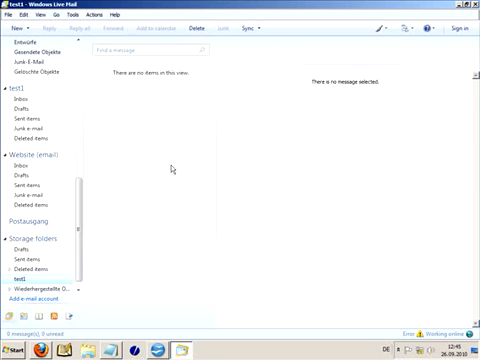